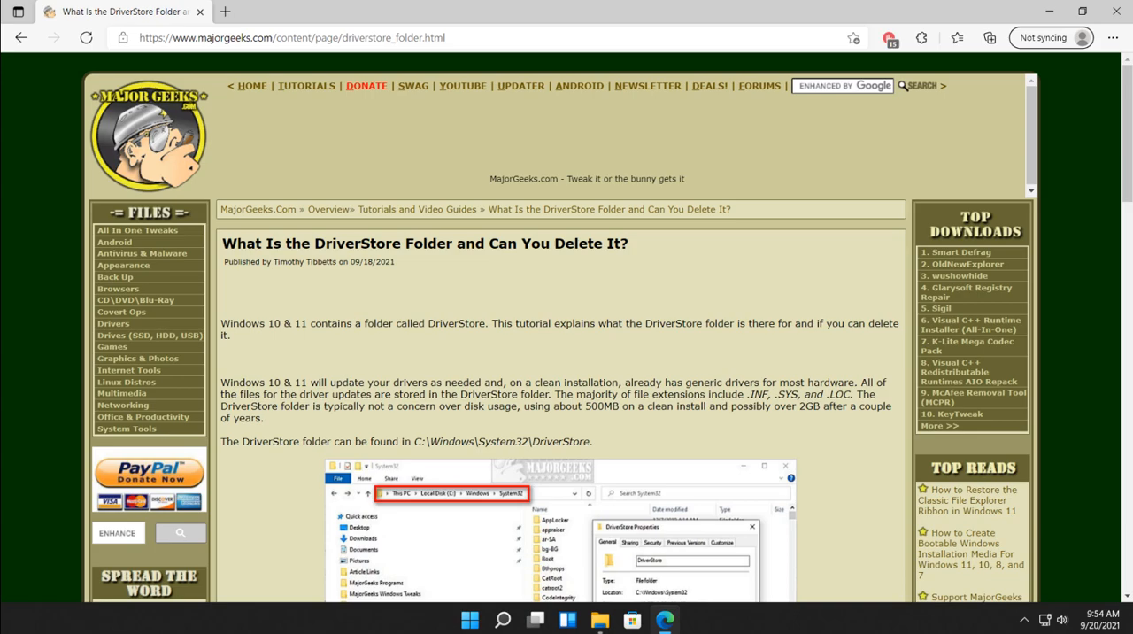
{"action": "mouse_move", "coordinate": [337, 386]}
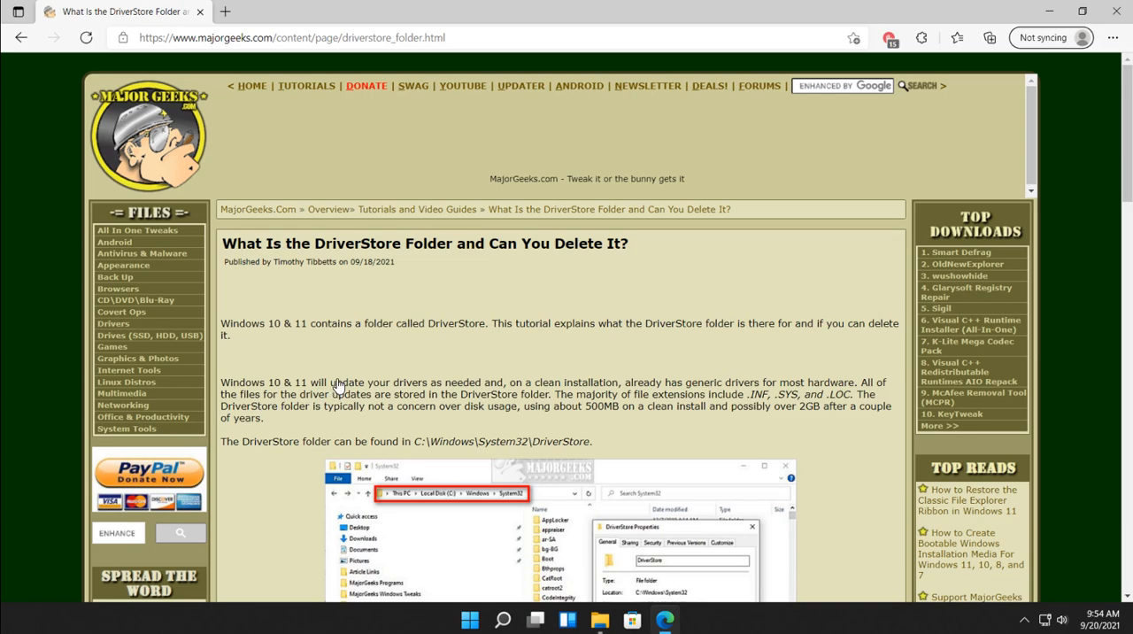
- View DriverStore's properties in System32: 507 MB, 1,983 files, 717 folders, then dismiss them
{"action": "left_click", "coordinate": [598, 619]}
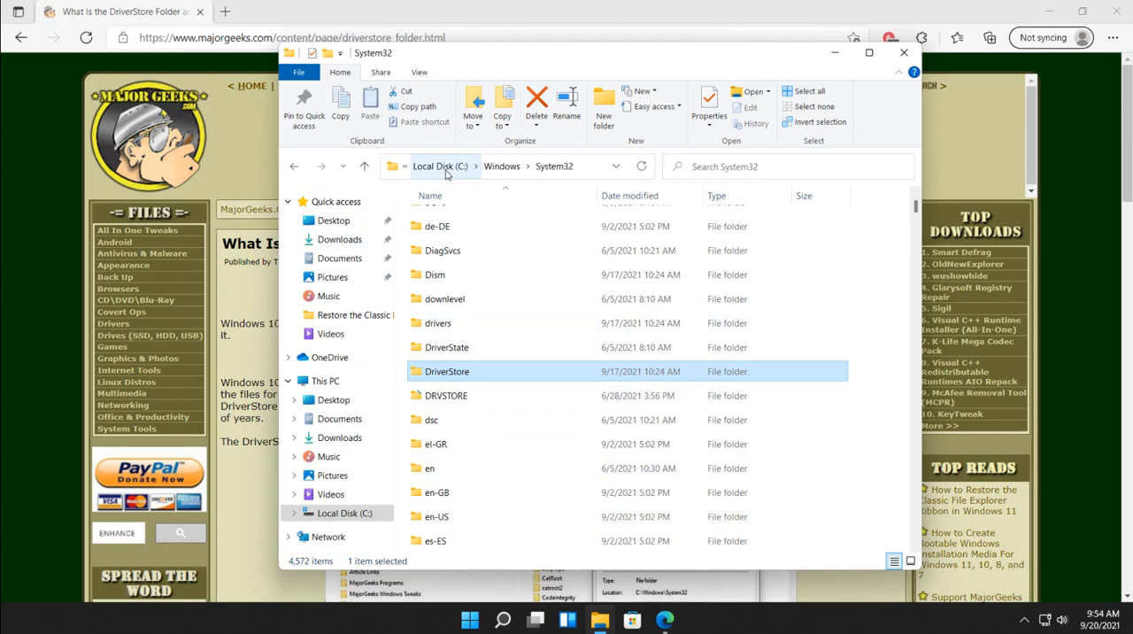
{"action": "mouse_move", "coordinate": [459, 172]}
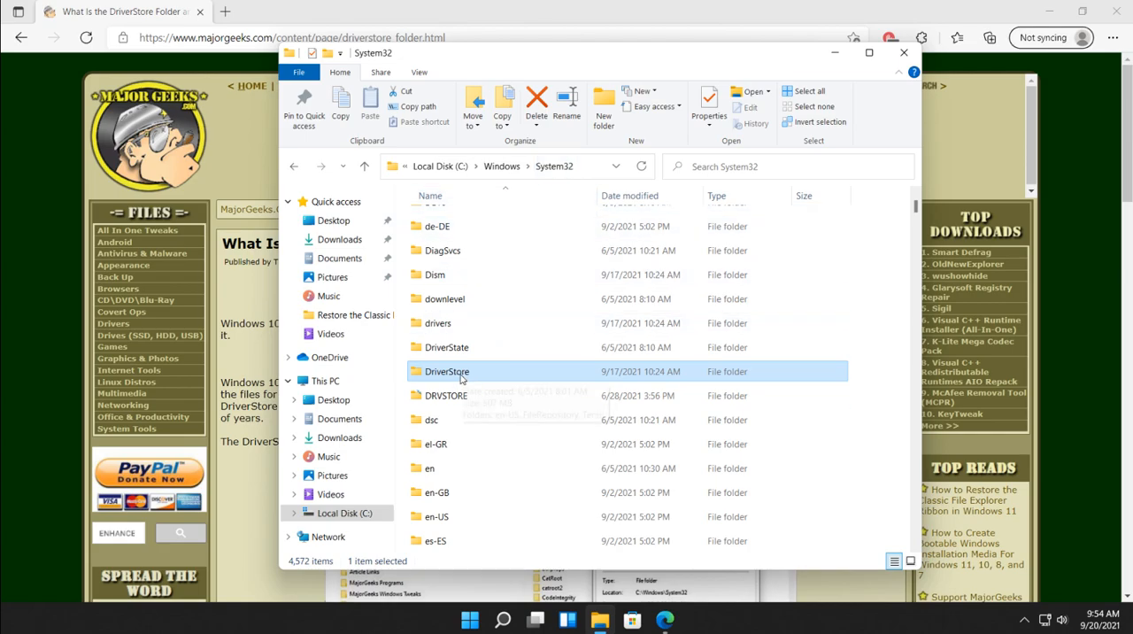
{"action": "right_click", "coordinate": [447, 372]}
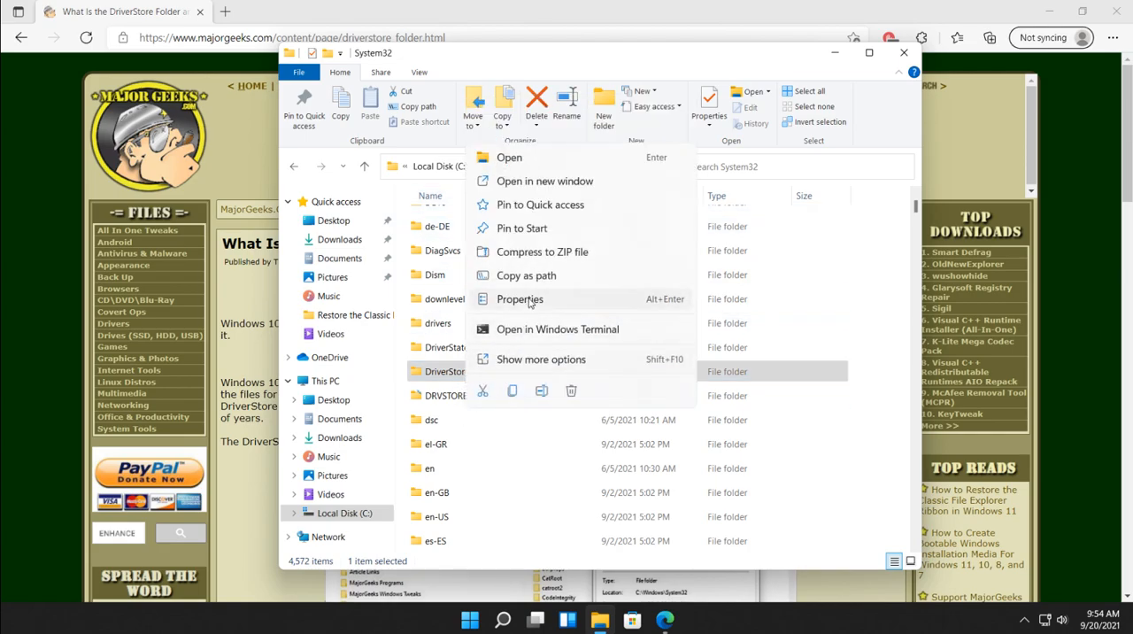
{"action": "left_click", "coordinate": [521, 298]}
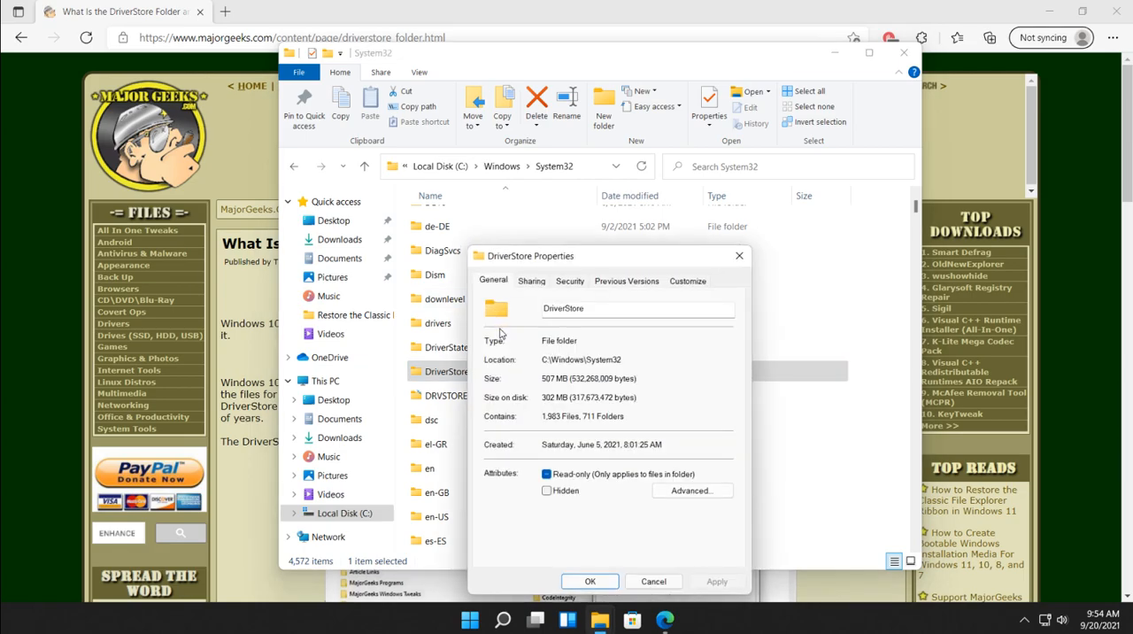
{"action": "mouse_move", "coordinate": [494, 336]}
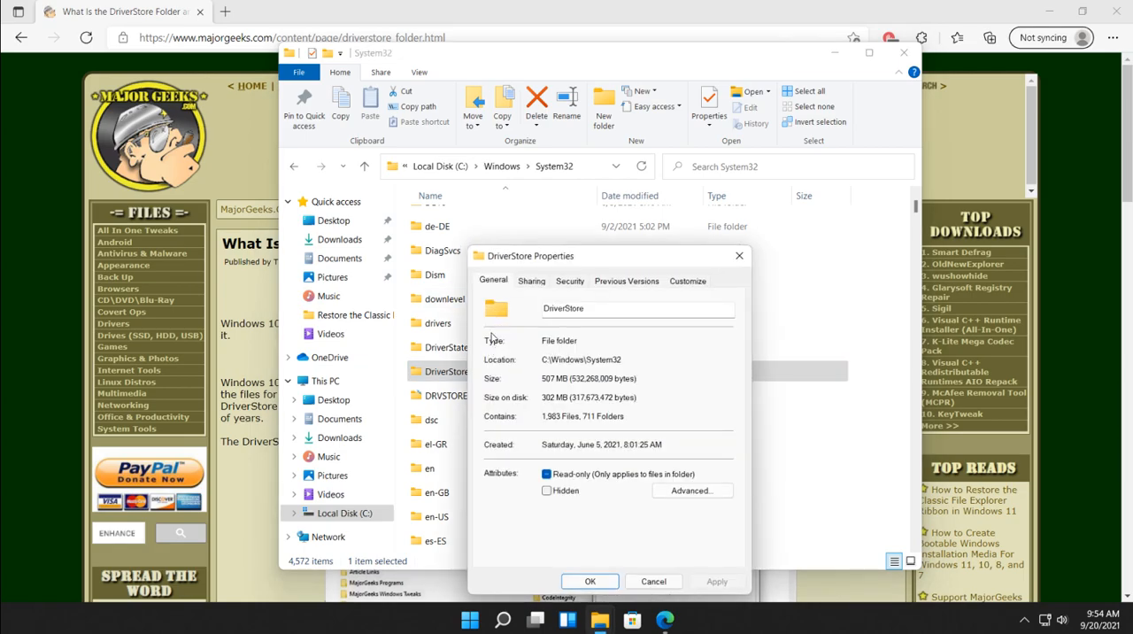
{"action": "left_click", "coordinate": [653, 581]}
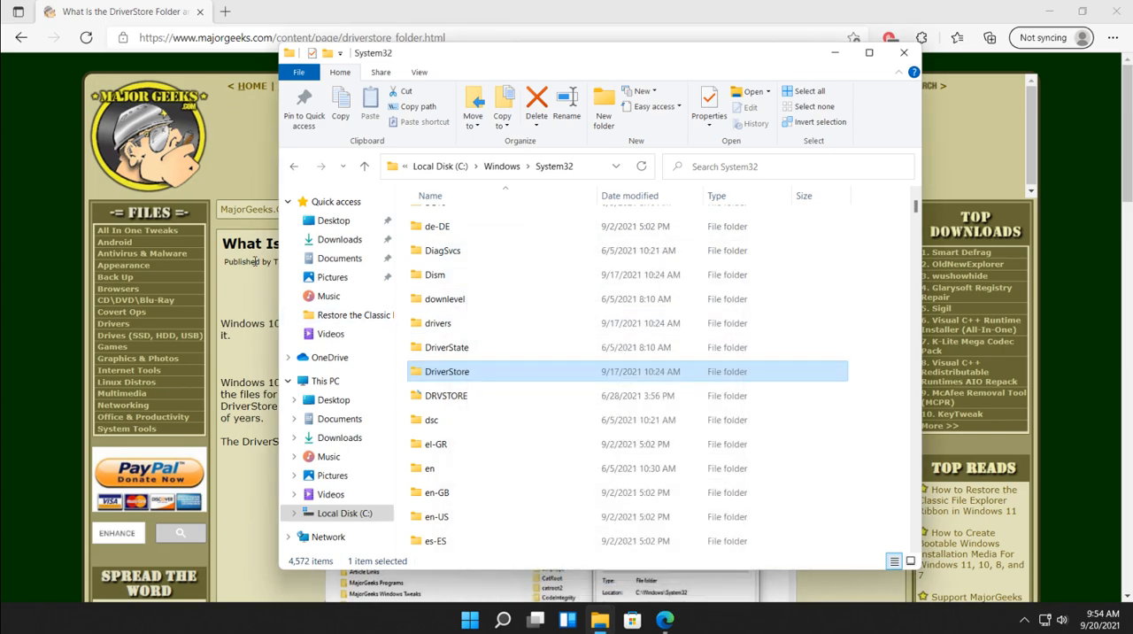
{"action": "mouse_move", "coordinate": [234, 290]}
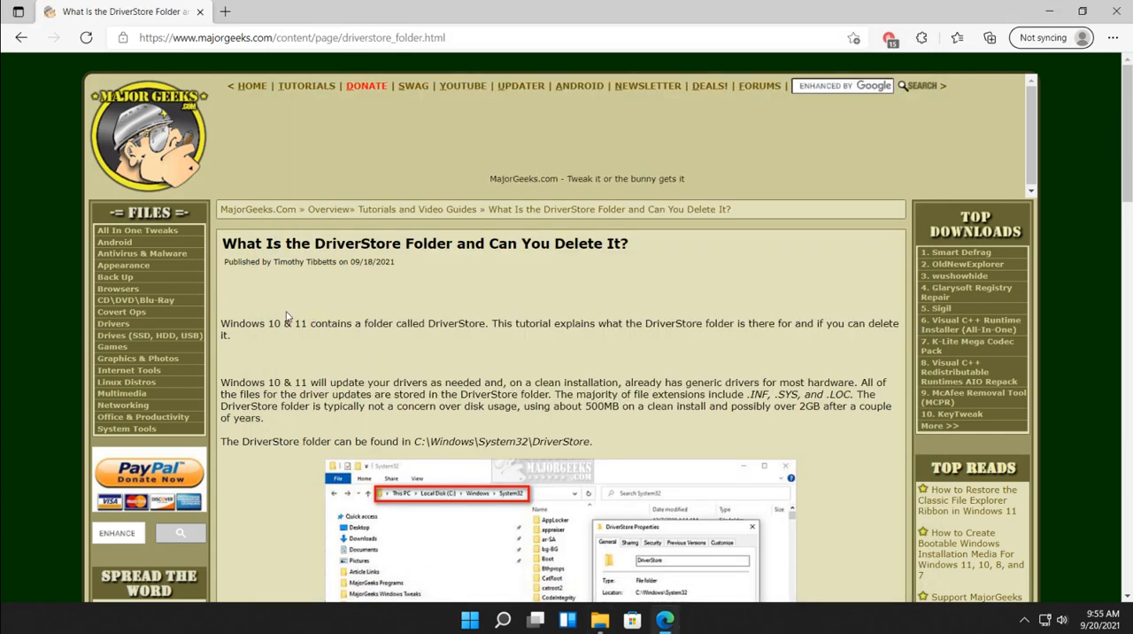
- Scroll the DriverStore article down to its screenshot of the folder's path and properties
{"action": "scroll", "scroll_direction": "down", "scroll_amount": 3}
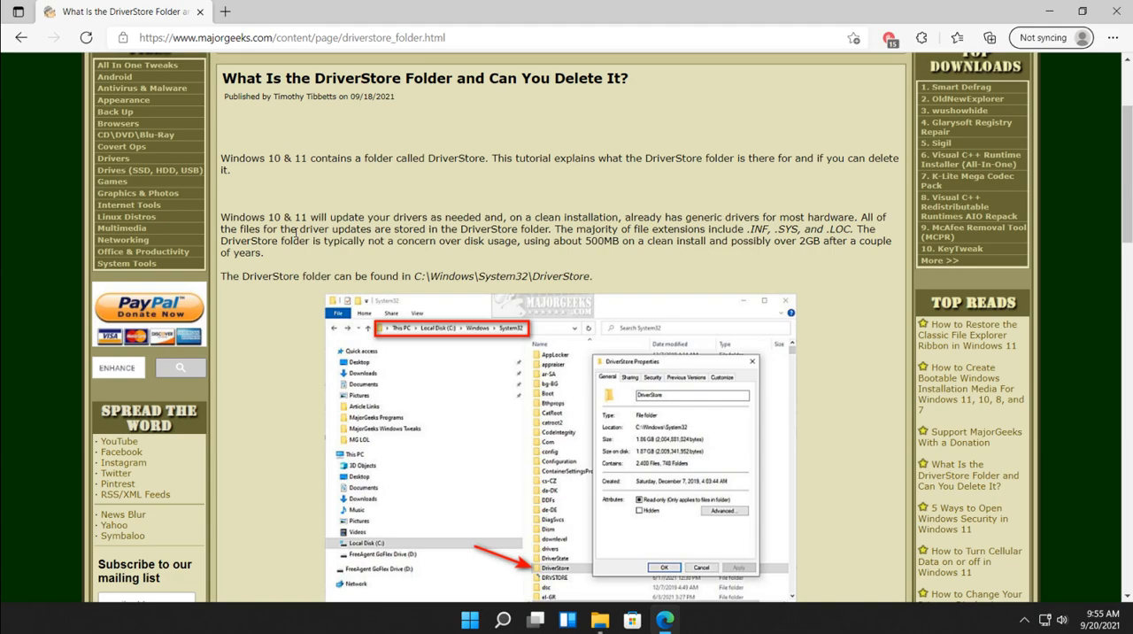
{"action": "mouse_move", "coordinate": [657, 443]}
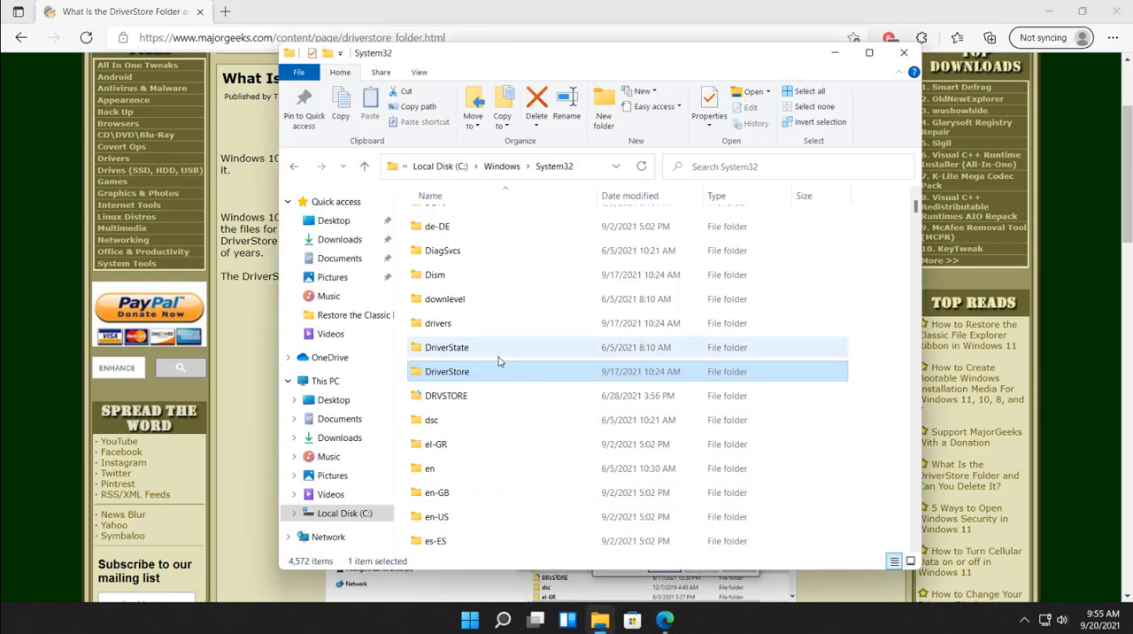
- Browse DriverStore's FileRepository into the 1394.inf_amd64 driver package, then return to the article
{"action": "double_click", "coordinate": [446, 372]}
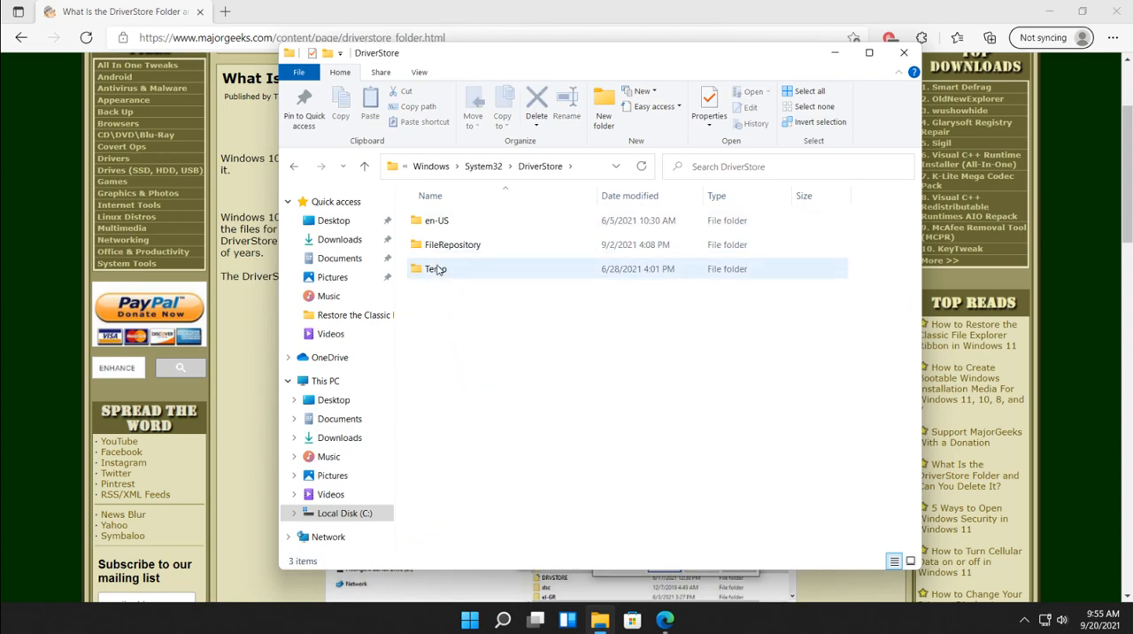
{"action": "left_click", "coordinate": [436, 269]}
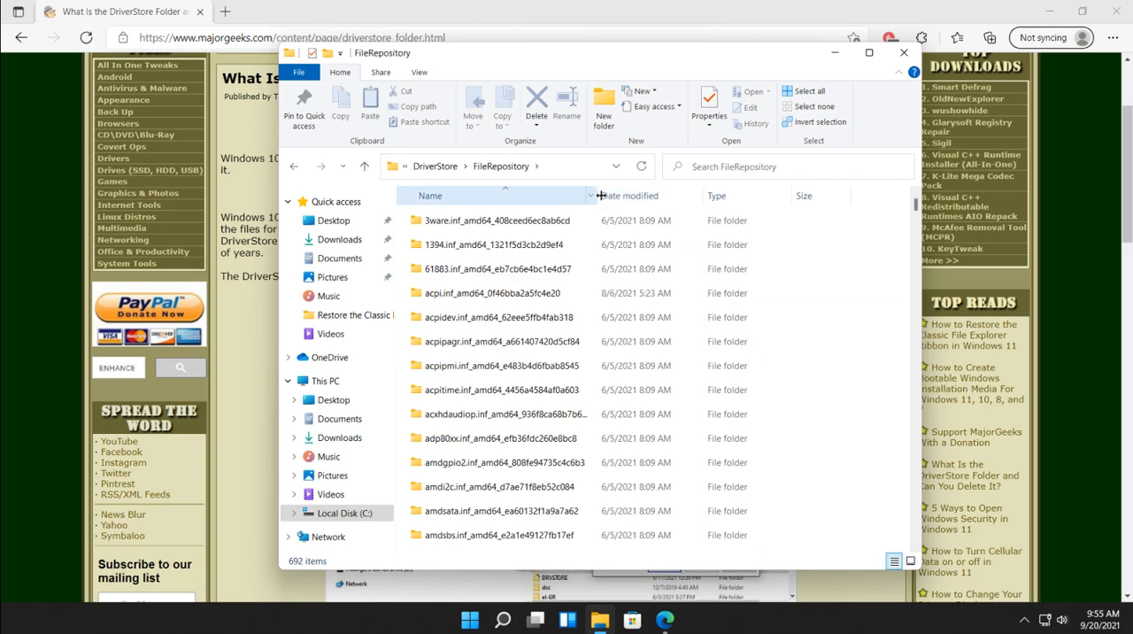
{"action": "left_click", "coordinate": [496, 219]}
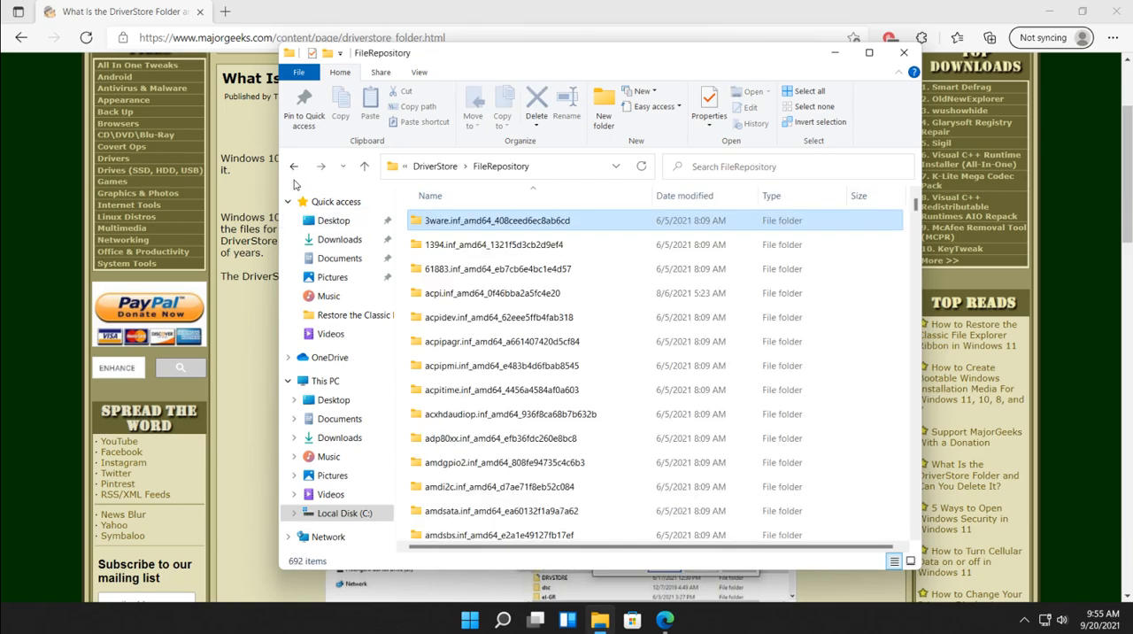
{"action": "double_click", "coordinate": [503, 245]}
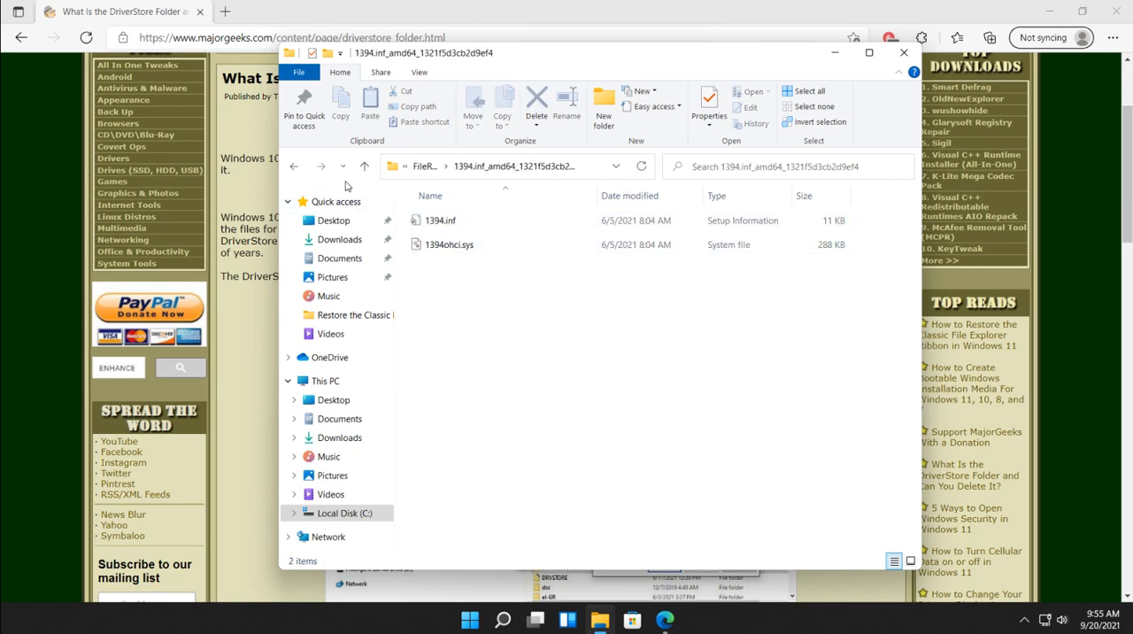
{"action": "left_click", "coordinate": [904, 53]}
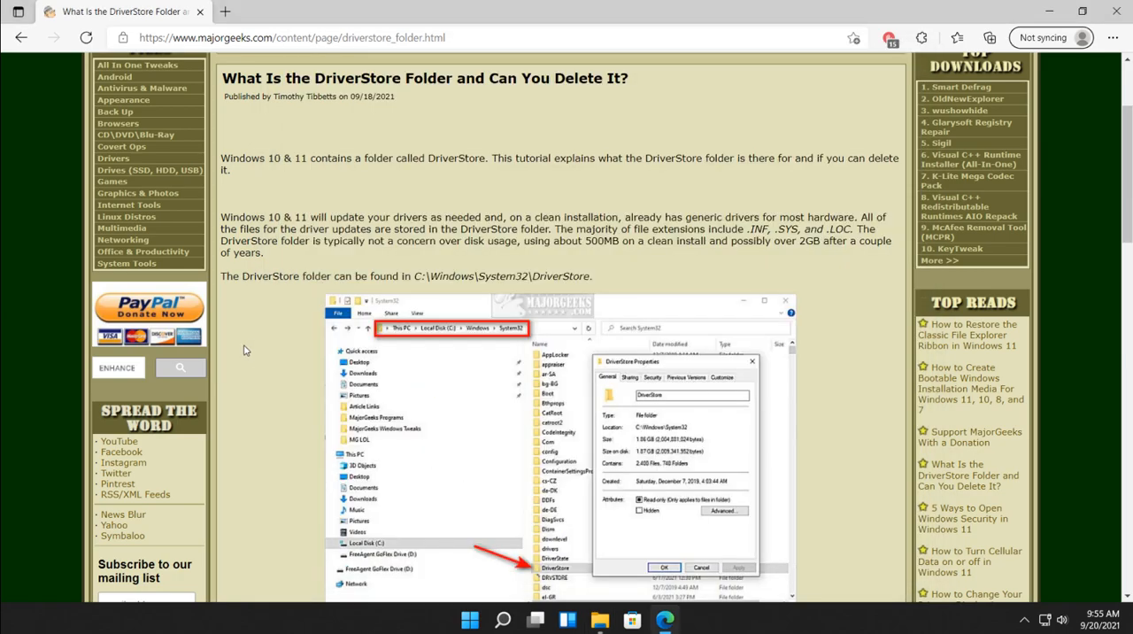
{"action": "mouse_move", "coordinate": [237, 347]}
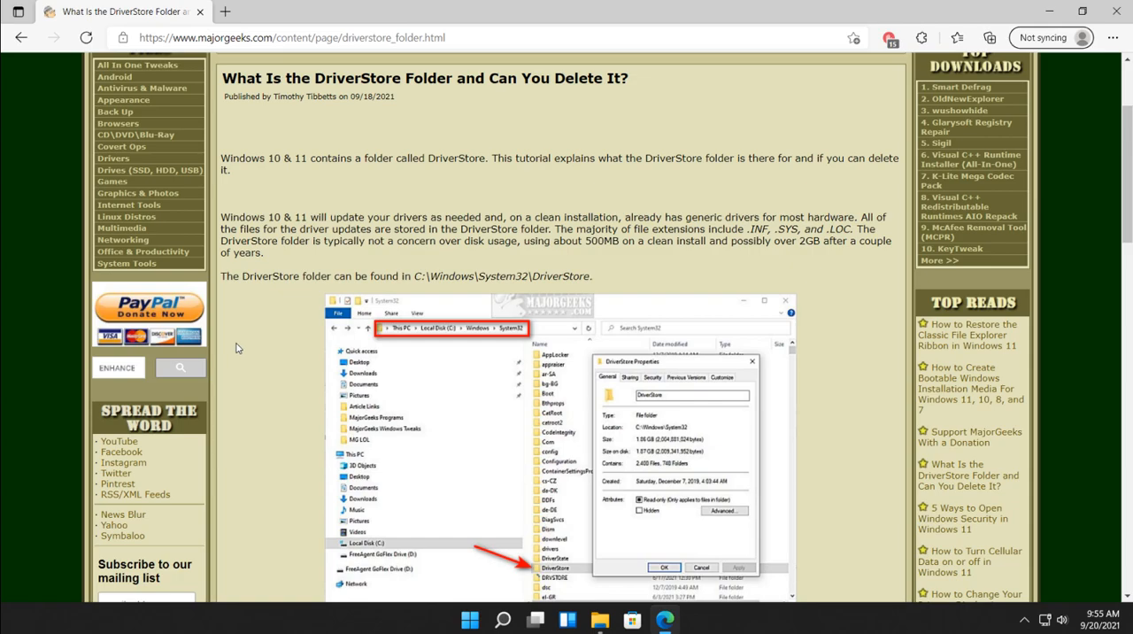
{"action": "mouse_move", "coordinate": [272, 308]}
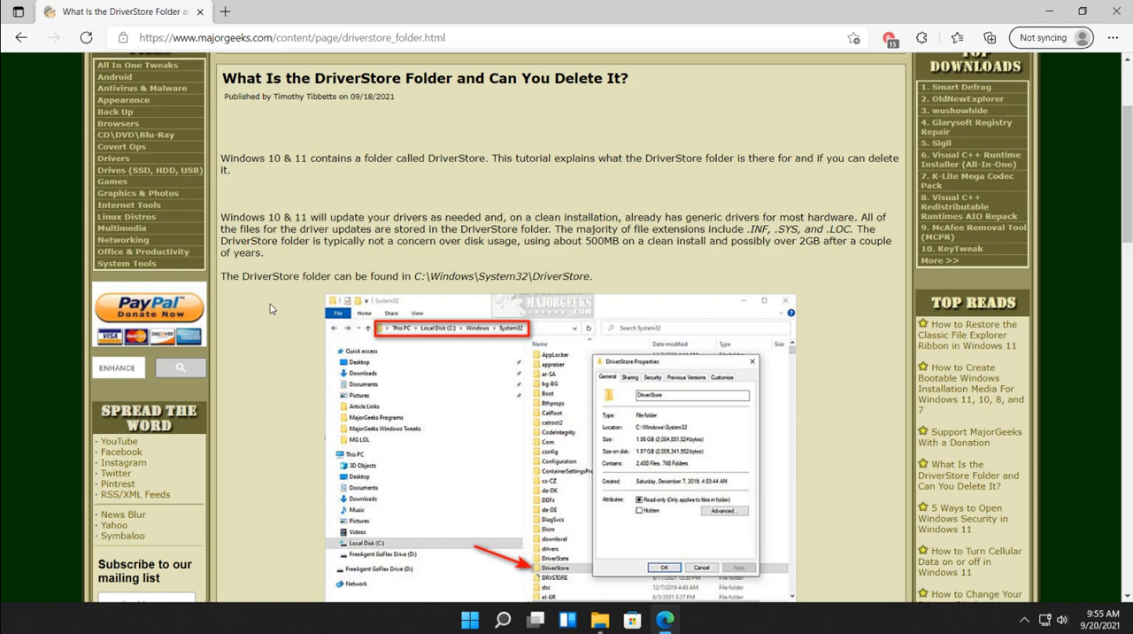
- Scroll the article past the DriverStore Explorer method to the 'Use Microsoft Disk Cleanup' section
{"action": "scroll", "scroll_direction": "down", "scroll_amount": 3}
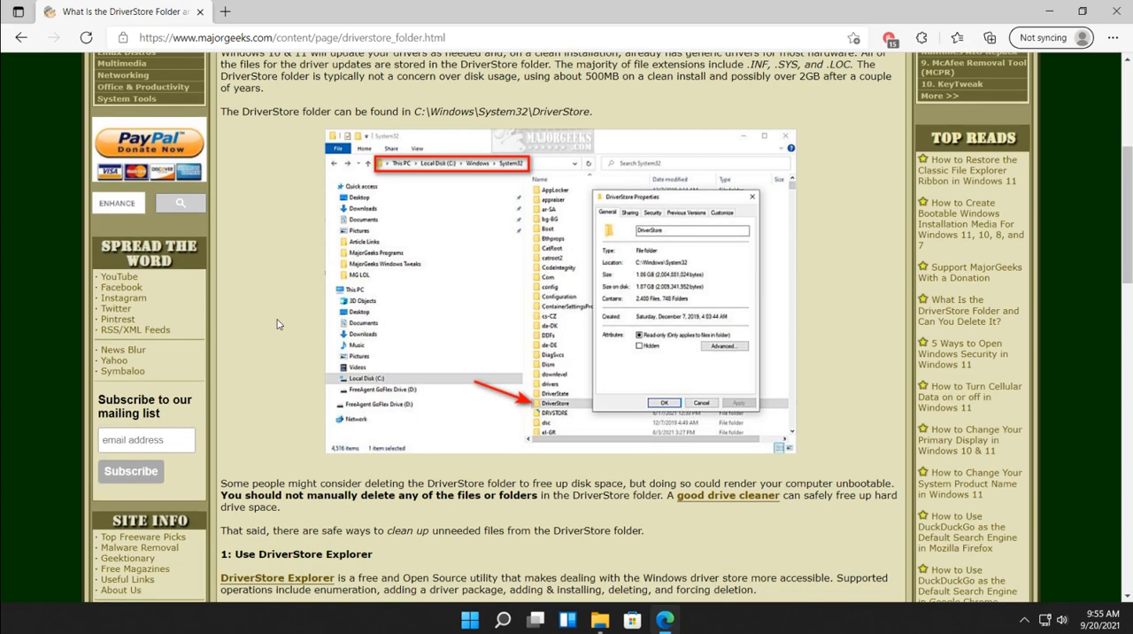
{"action": "mouse_move", "coordinate": [276, 301]}
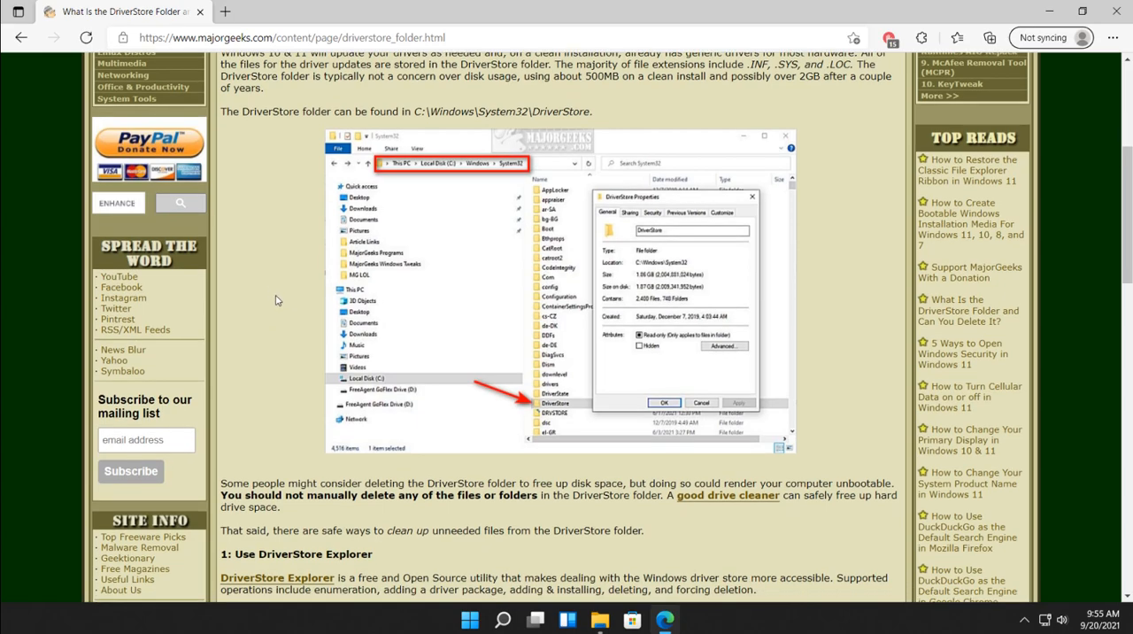
{"action": "scroll", "scroll_direction": "down", "scroll_amount": 3}
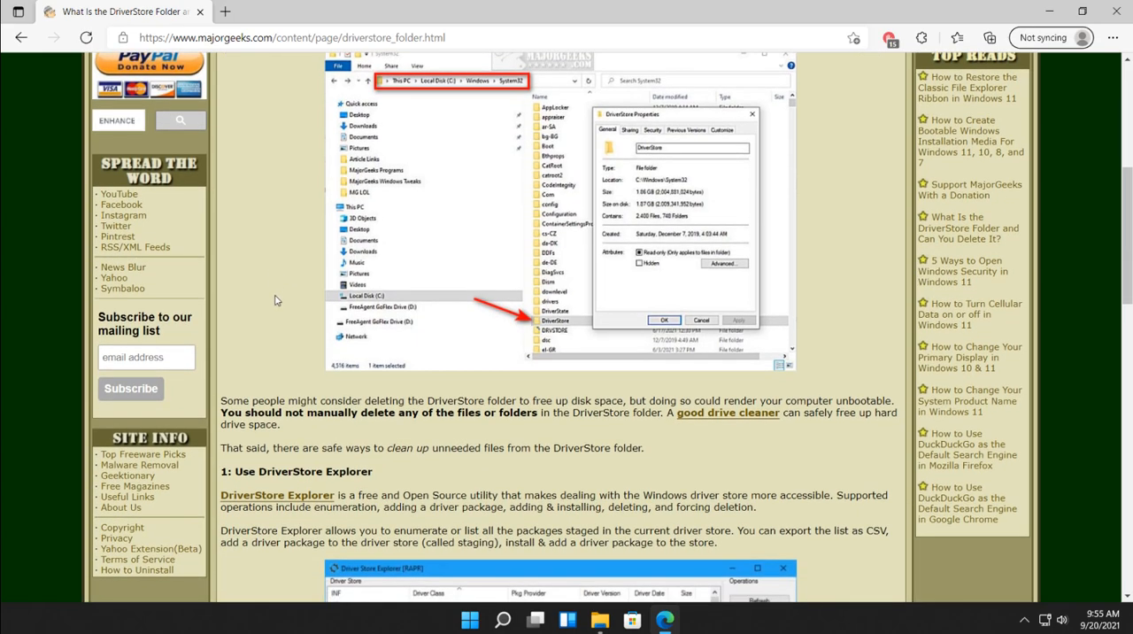
{"action": "mouse_move", "coordinate": [727, 413]}
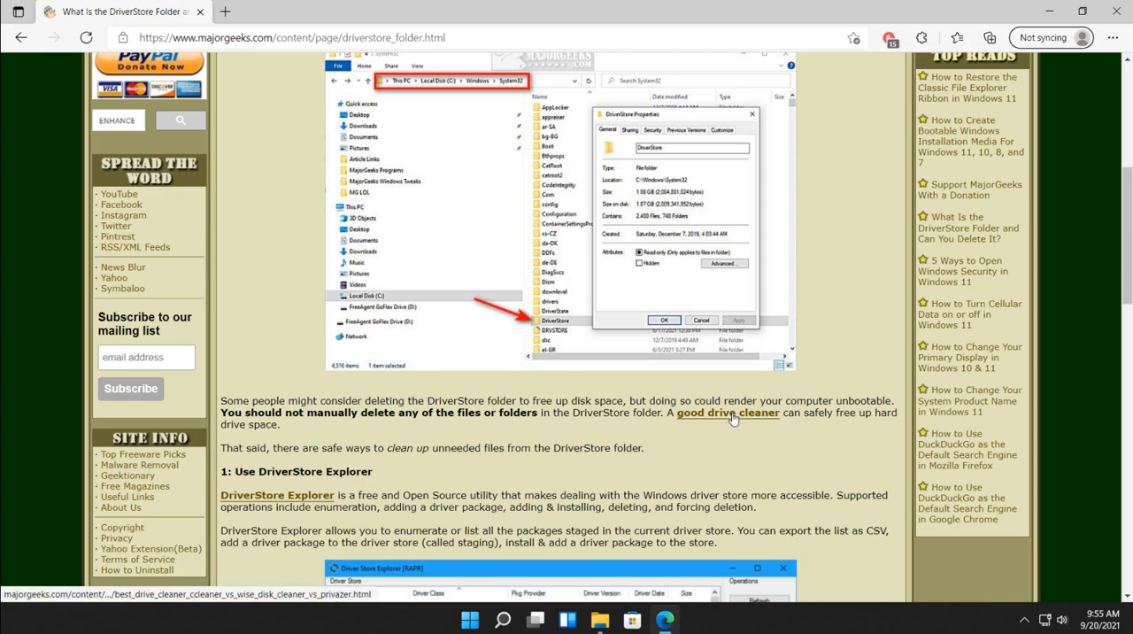
{"action": "mouse_move", "coordinate": [755, 201]}
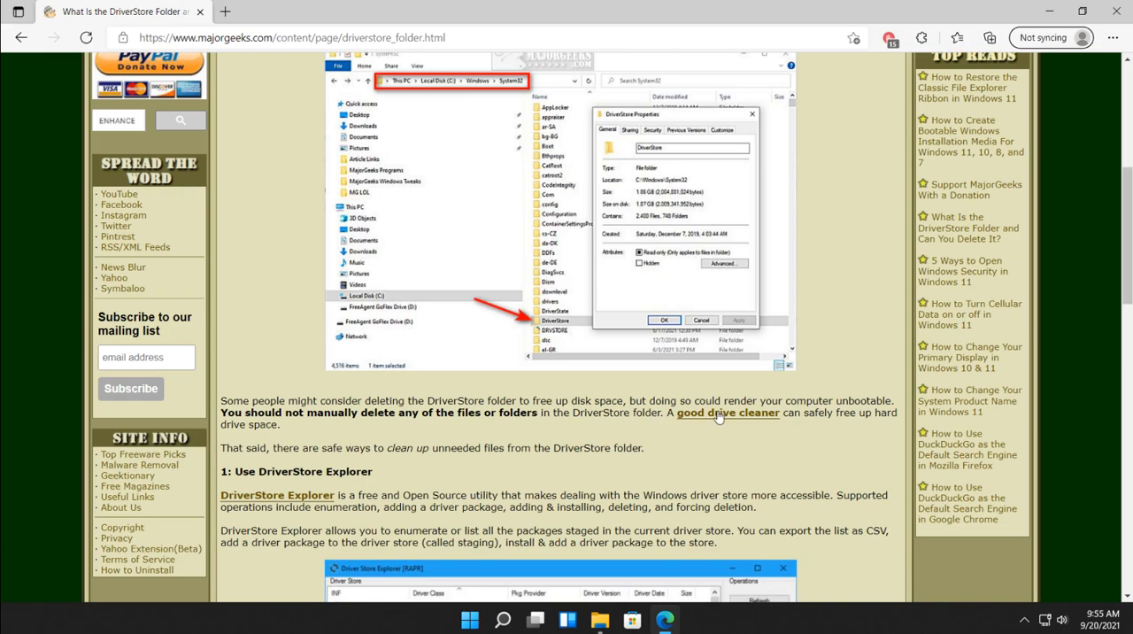
{"action": "left_click", "coordinate": [728, 412]}
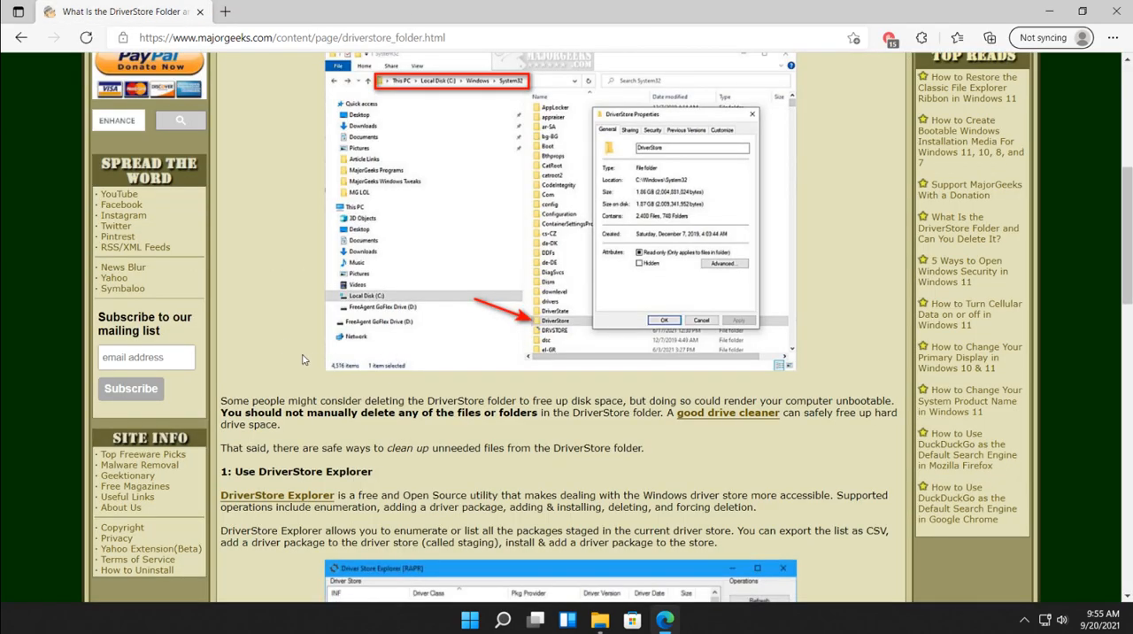
{"action": "scroll", "scroll_direction": "down", "scroll_amount": 3}
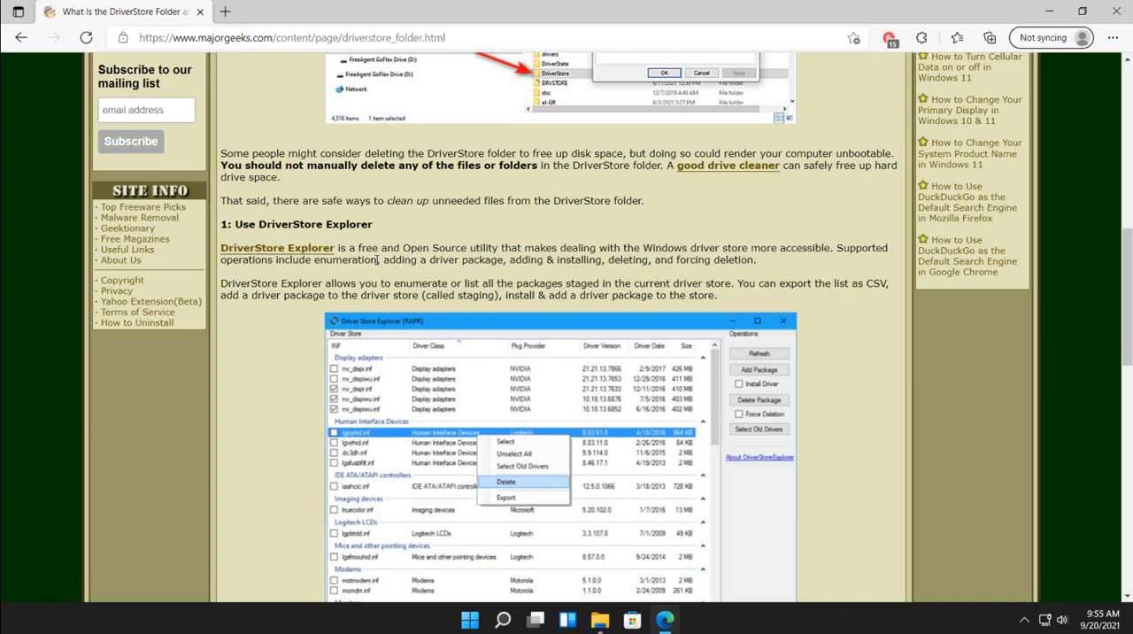
{"action": "scroll", "scroll_direction": "down", "scroll_amount": 3}
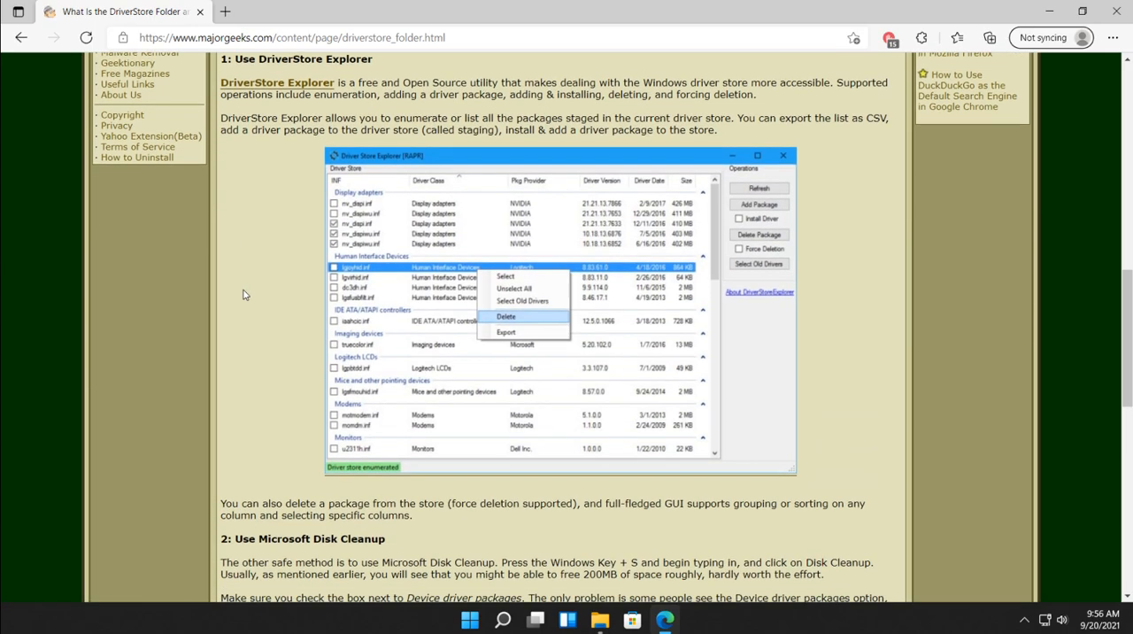
{"action": "mouse_move", "coordinate": [418, 398]}
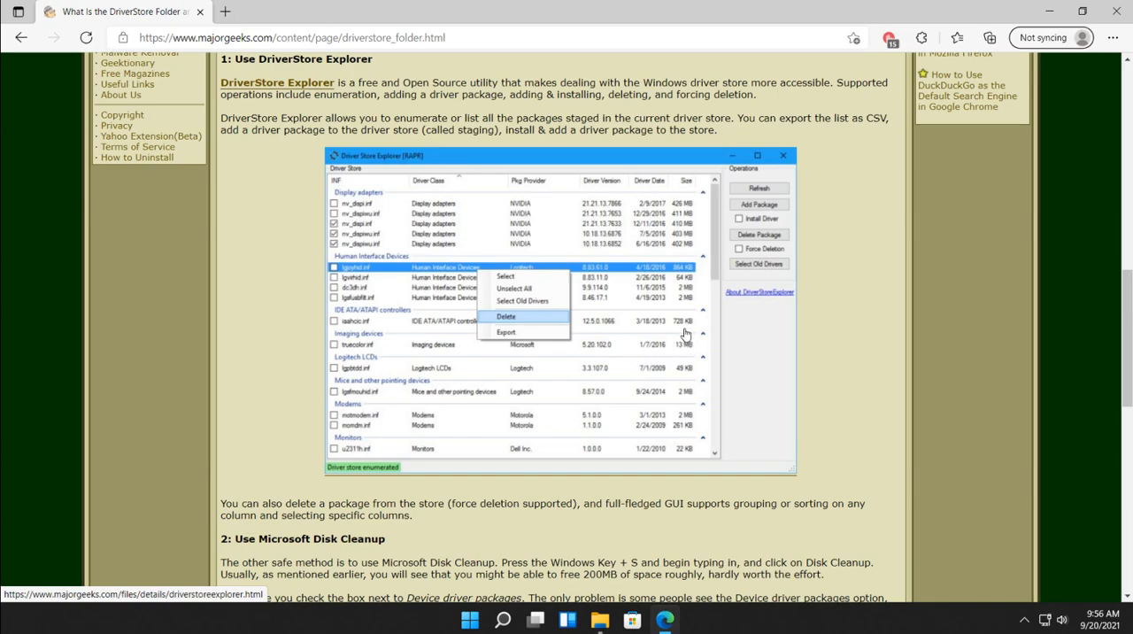
{"action": "mouse_move", "coordinate": [653, 330]}
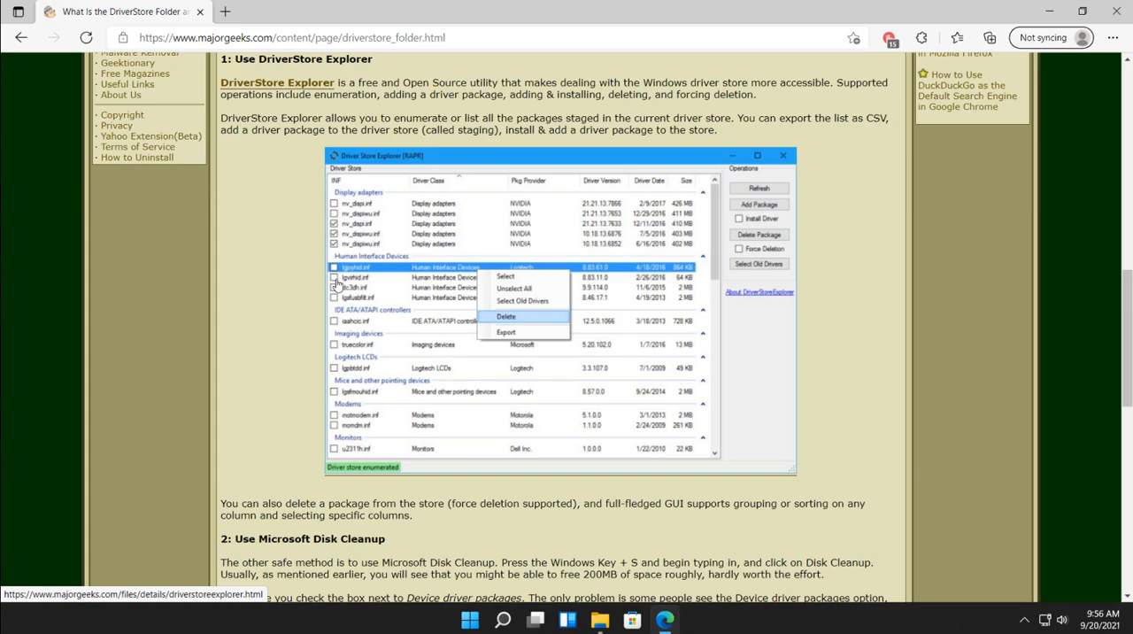
{"action": "mouse_move", "coordinate": [284, 282]}
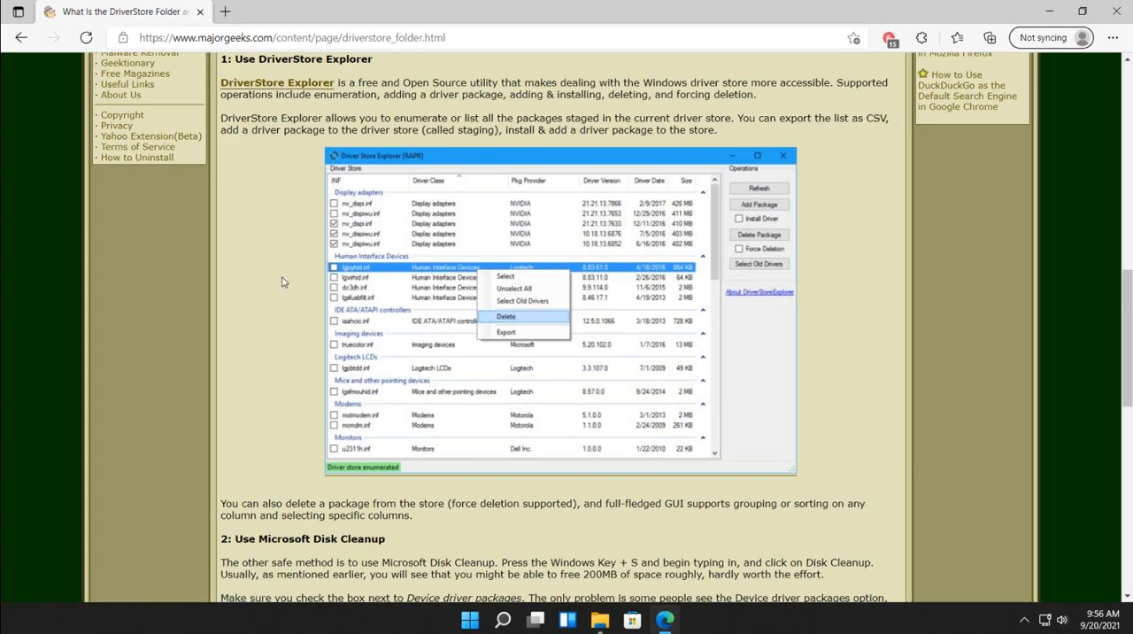
{"action": "scroll", "scroll_direction": "down", "scroll_amount": 3}
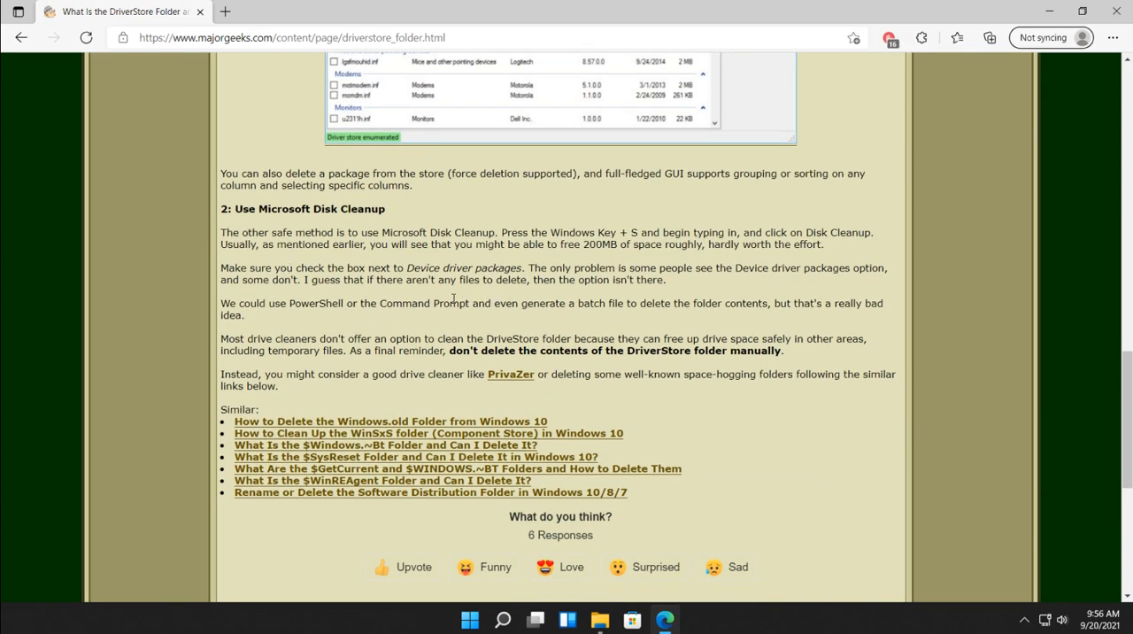
- Search Windows for 'disk cleanup' to bring up the Disk Cleanup app as best match
{"action": "left_click", "coordinate": [502, 619]}
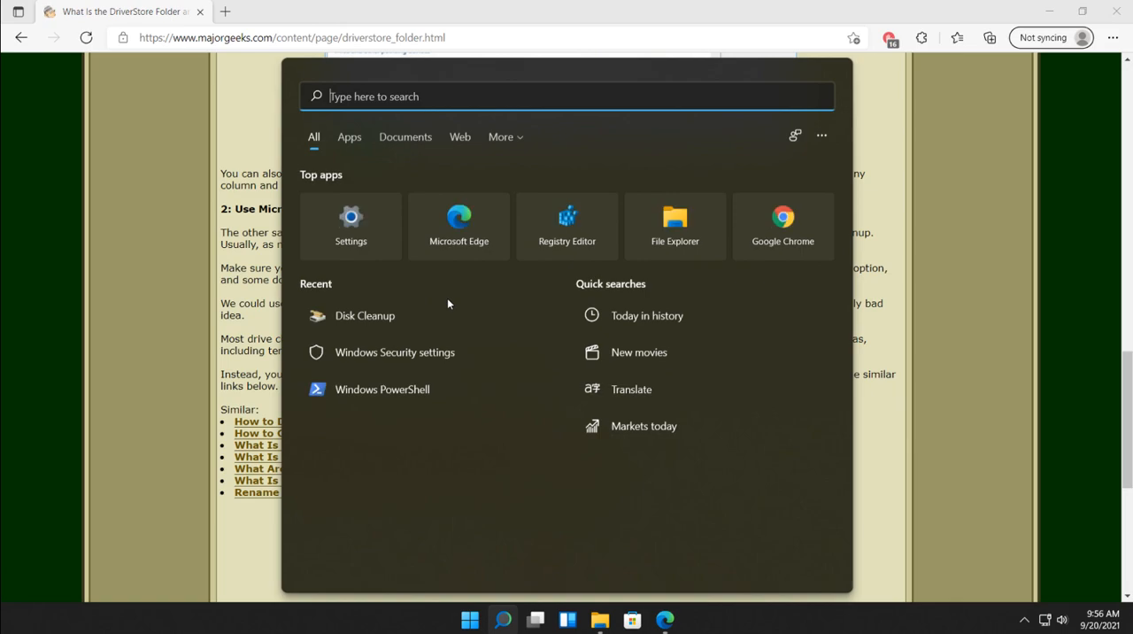
{"action": "type", "text": "disk cleanup"}
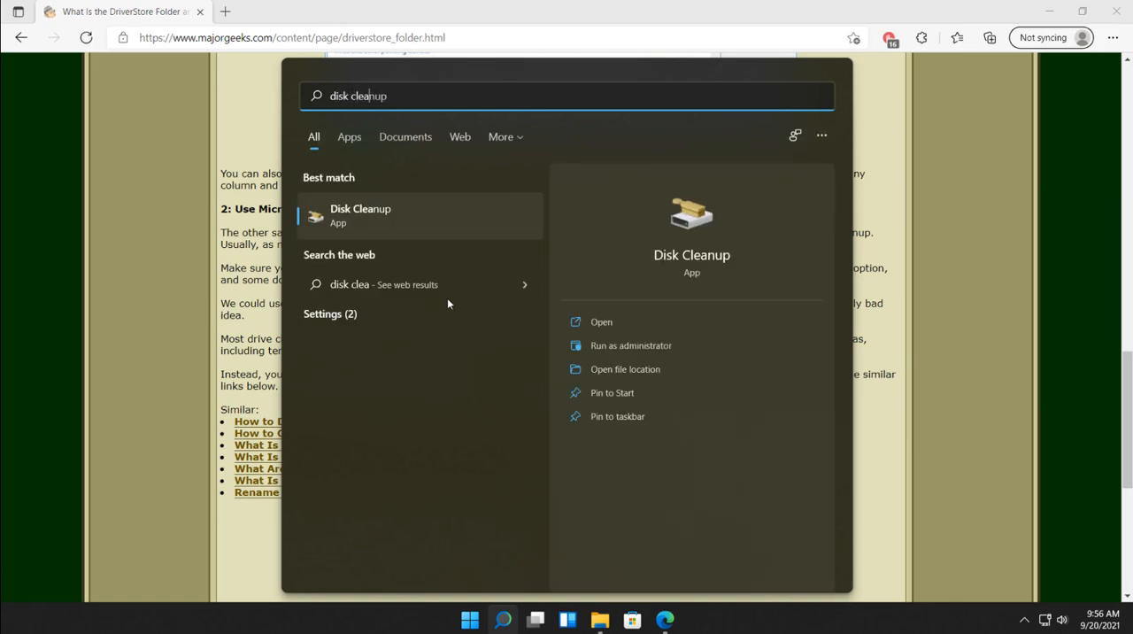
{"action": "mouse_move", "coordinate": [405, 153]}
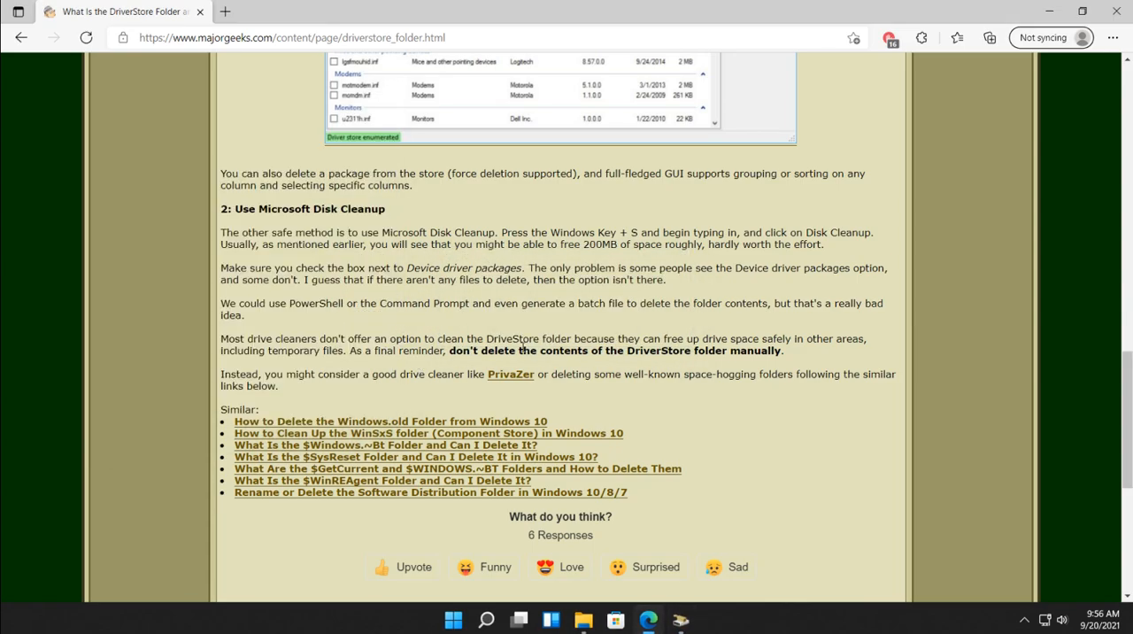
{"action": "mouse_move", "coordinate": [576, 560]}
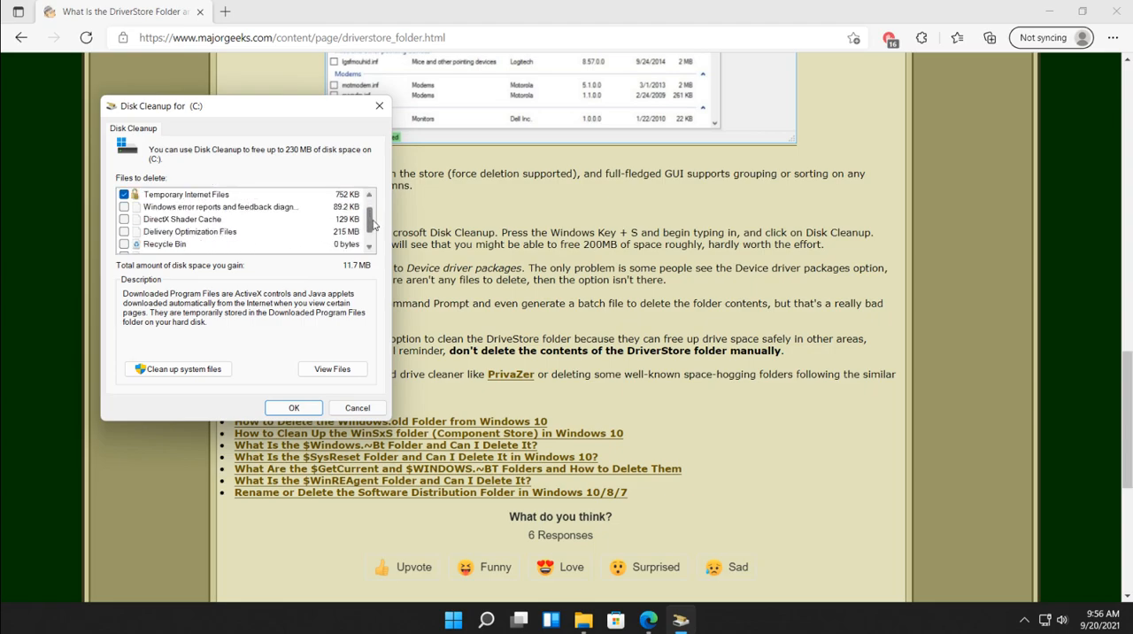
{"action": "left_click", "coordinate": [357, 407]}
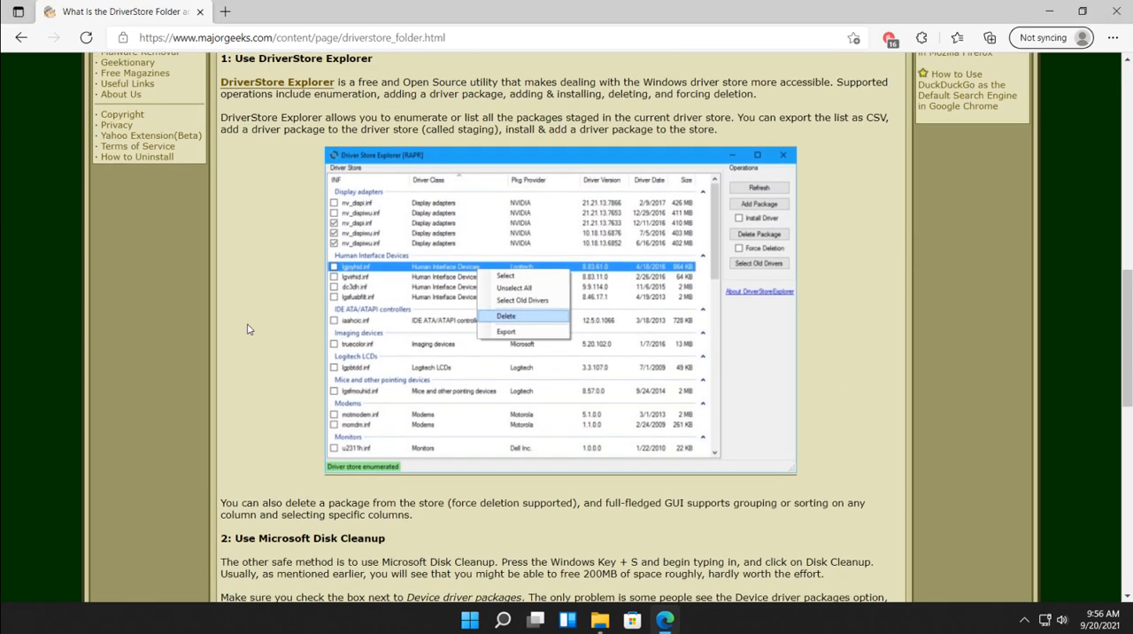
- Scroll the article down to its Similar links and comments section
{"action": "scroll", "scroll_direction": "down", "scroll_amount": 3}
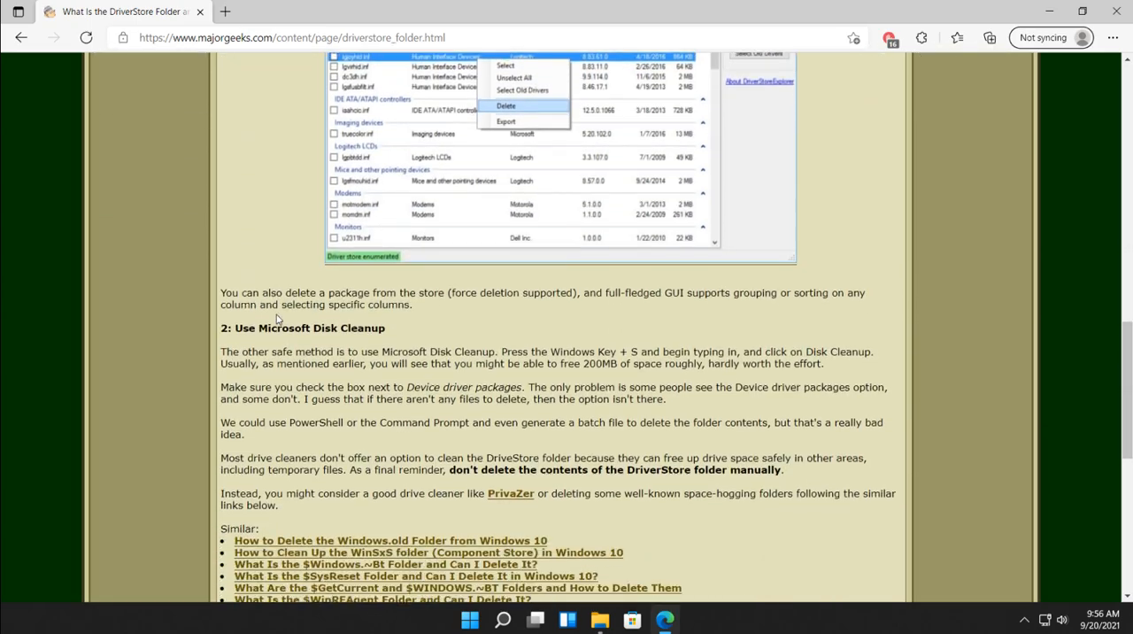
{"action": "scroll", "scroll_direction": "down", "scroll_amount": 3}
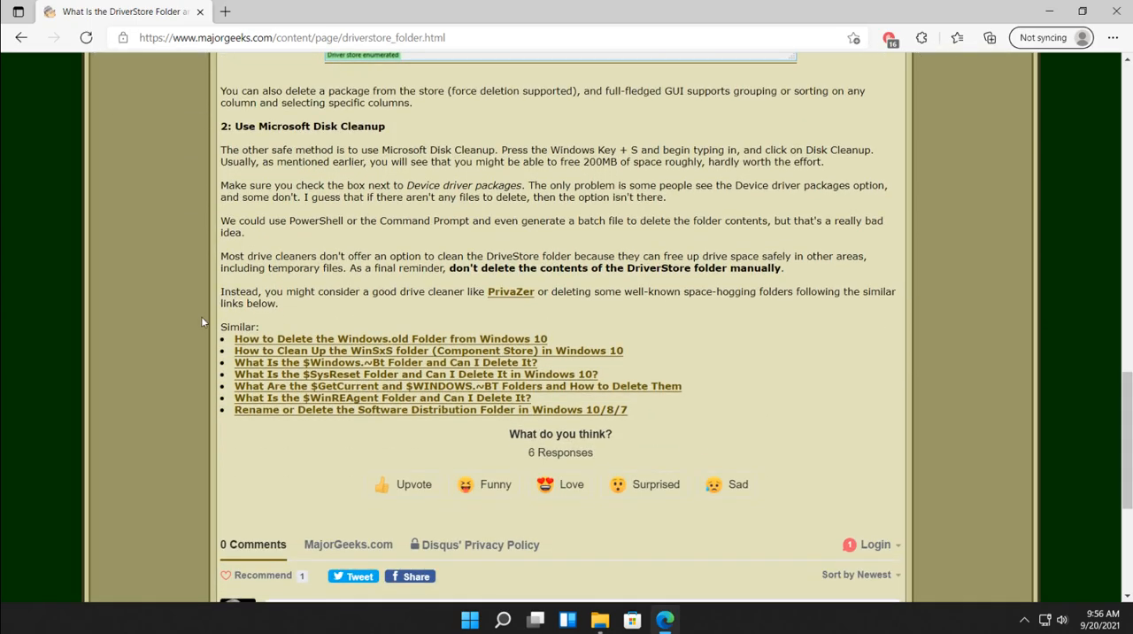
{"action": "scroll", "scroll_direction": "down", "scroll_amount": 3}
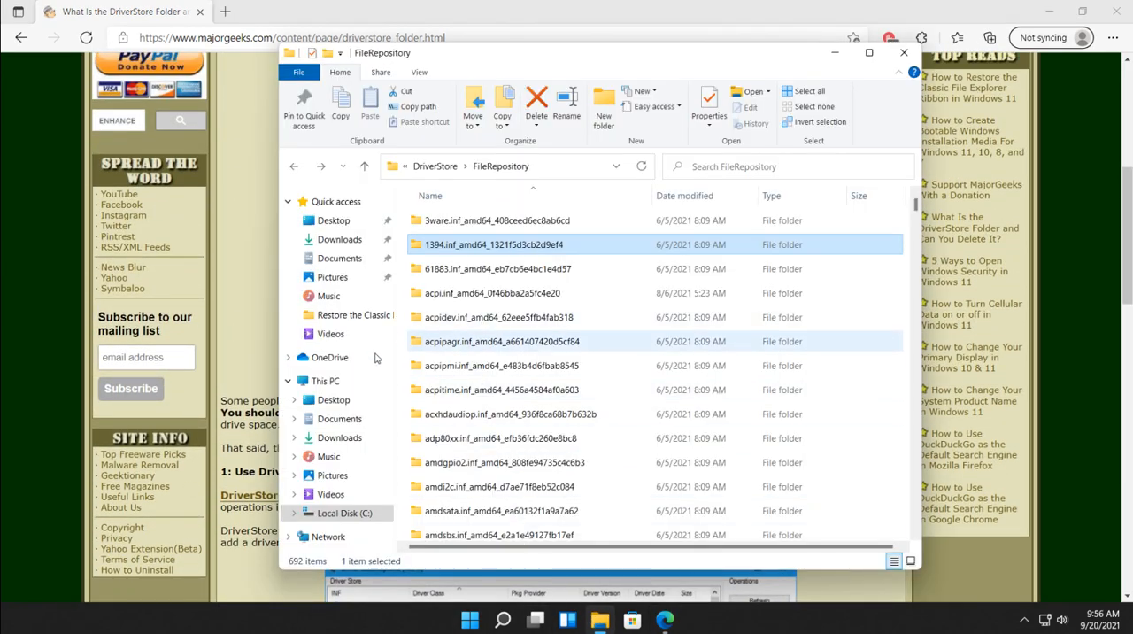
- Attempt to delete DriverStore from System32 and cancel the Folder Access Denied dialog
{"action": "left_click", "coordinate": [364, 167]}
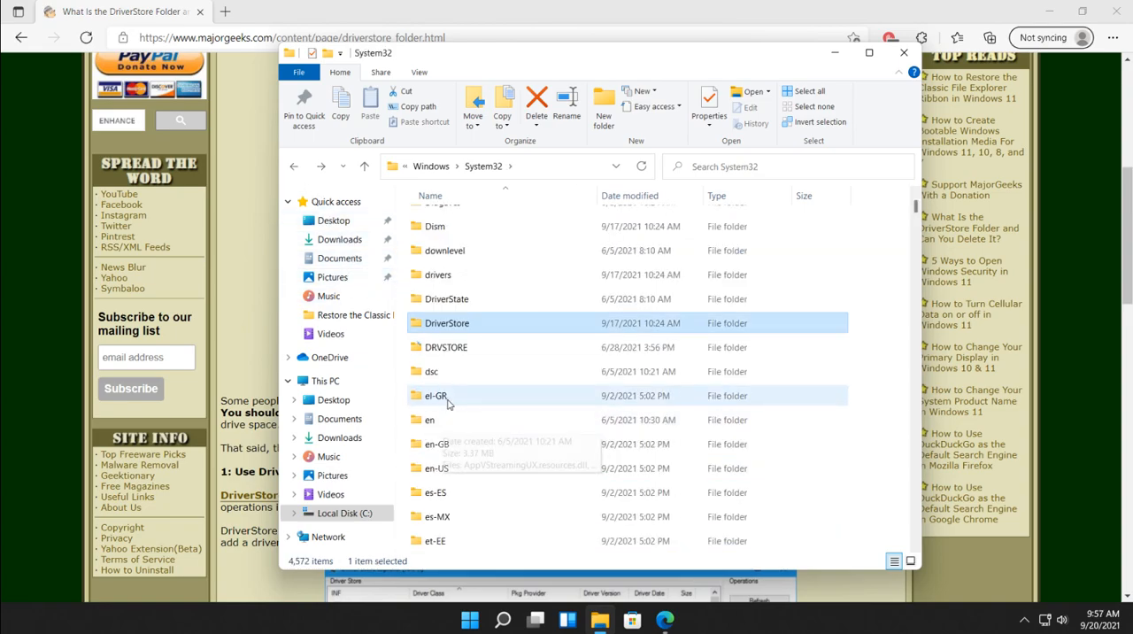
{"action": "left_click", "coordinate": [536, 103]}
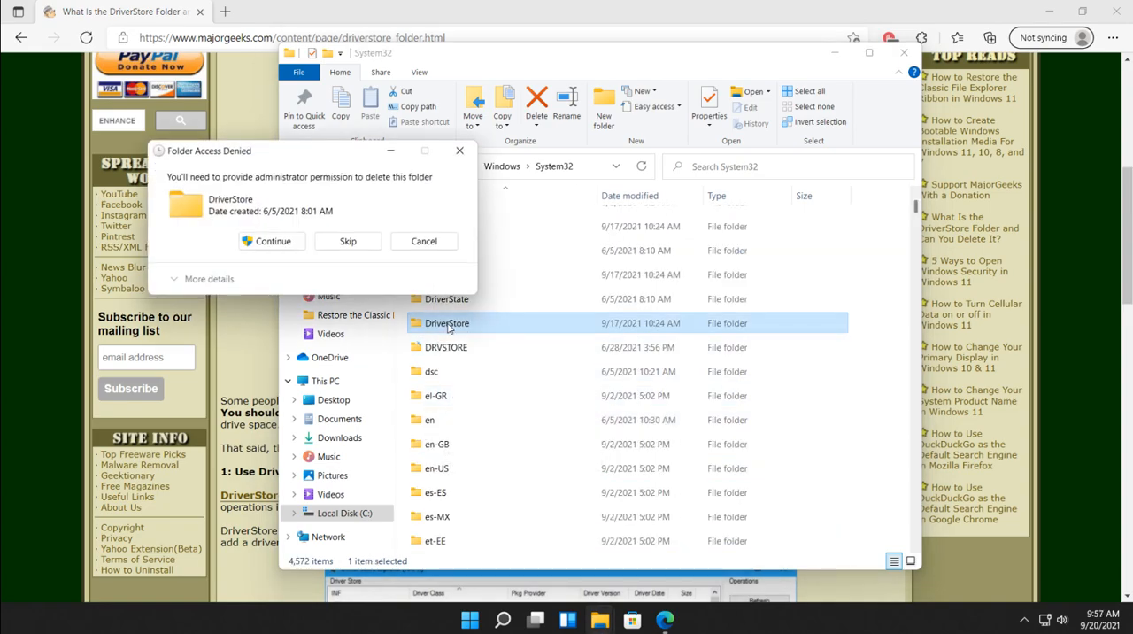
{"action": "left_click", "coordinate": [271, 241]}
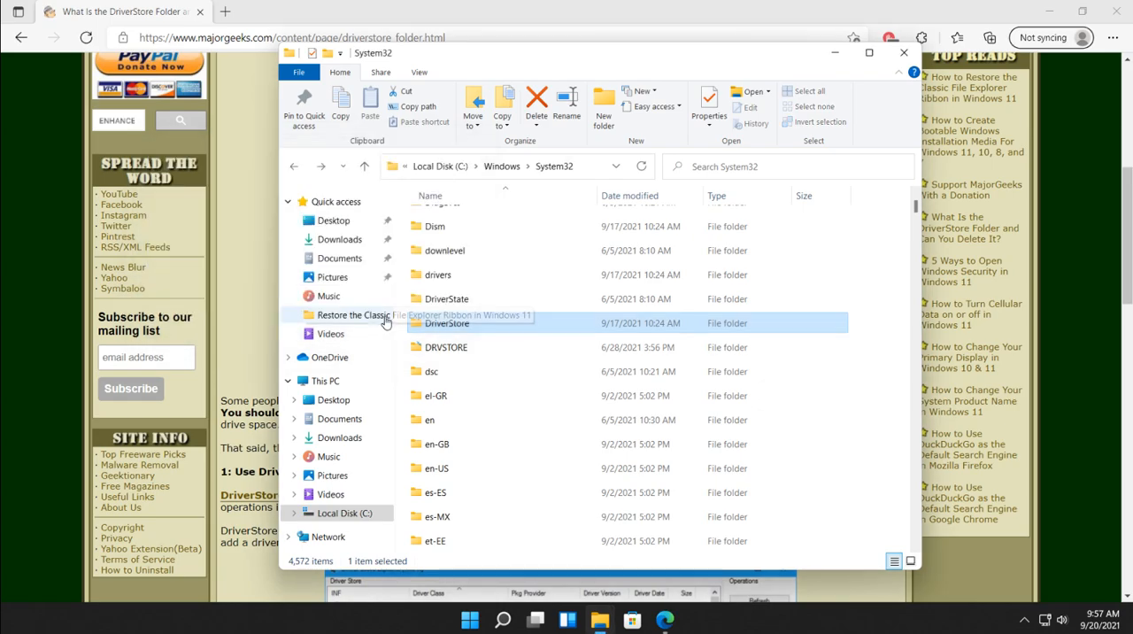
{"action": "double_click", "coordinate": [446, 322]}
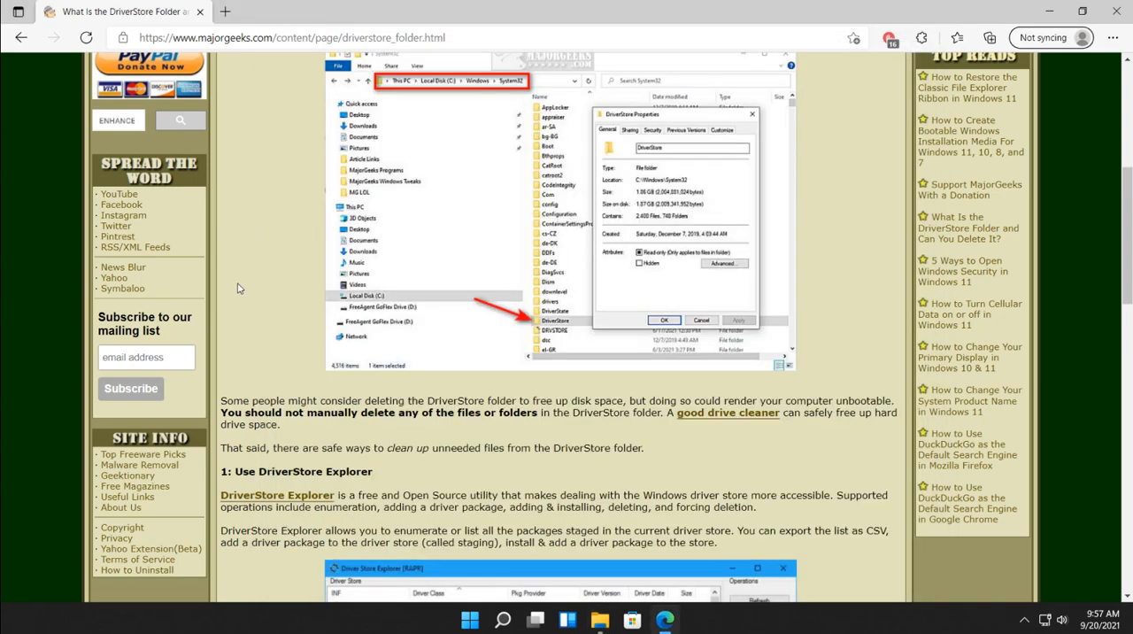
{"action": "mouse_move", "coordinate": [237, 276]}
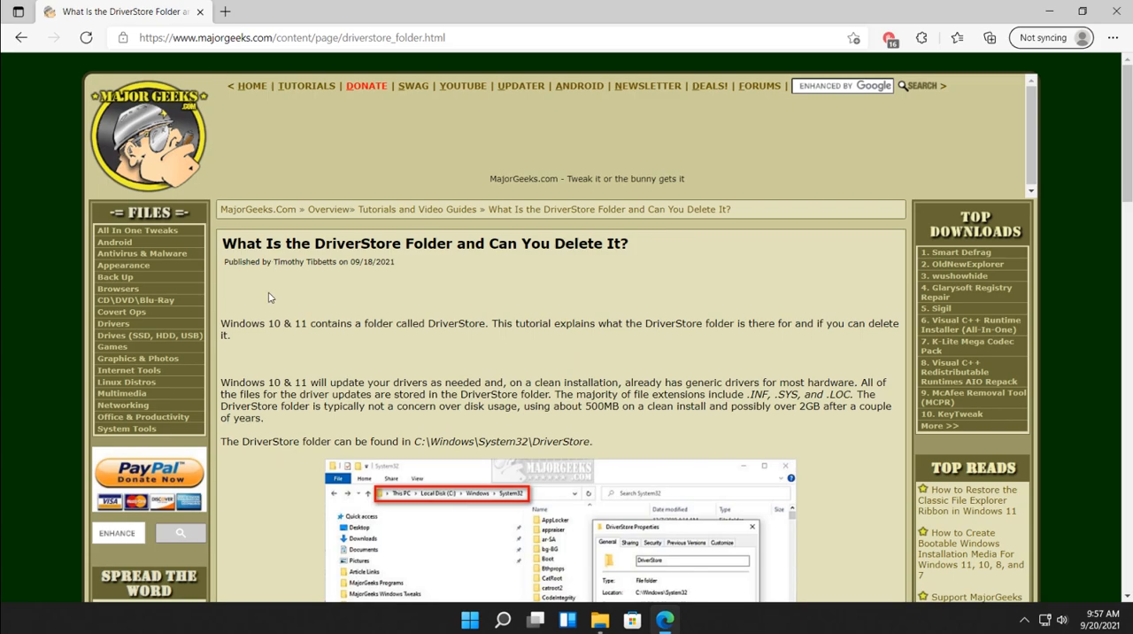
{"action": "mouse_move", "coordinate": [287, 299]}
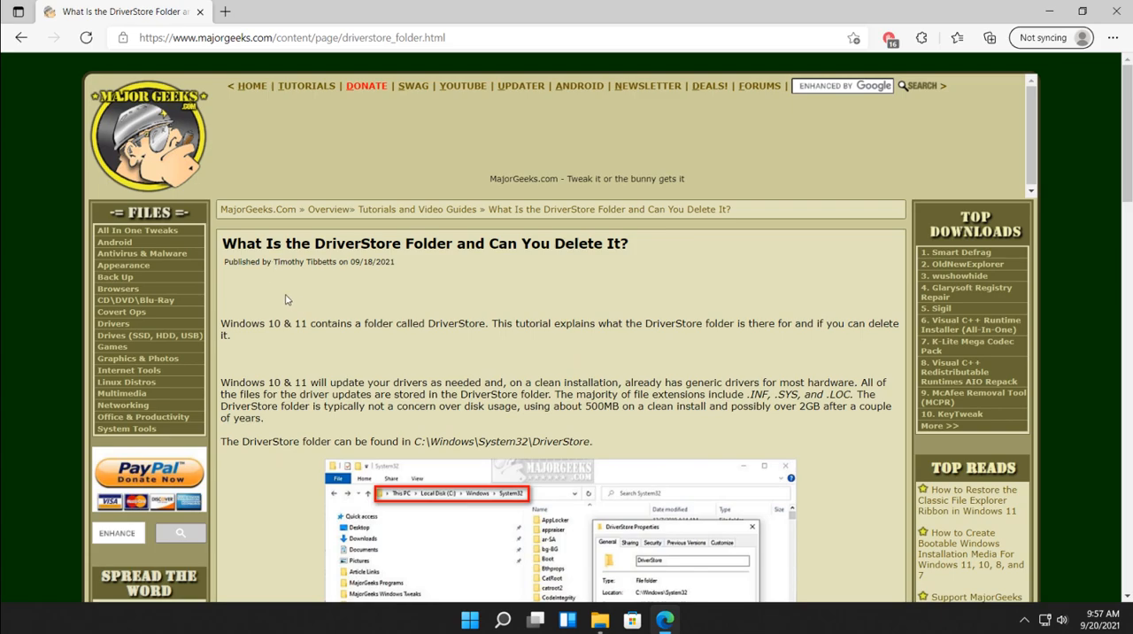
- Scroll the article back to its title, introduction and folder-location screenshot
{"action": "scroll", "scroll_direction": "down", "scroll_amount": 3}
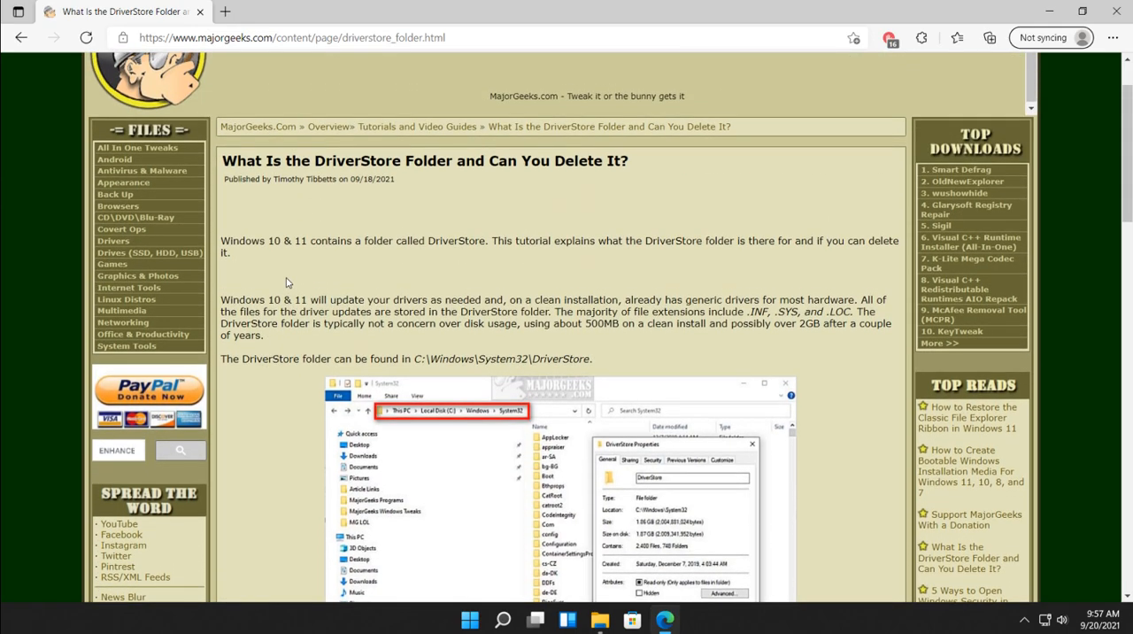
{"action": "mouse_move", "coordinate": [274, 293]}
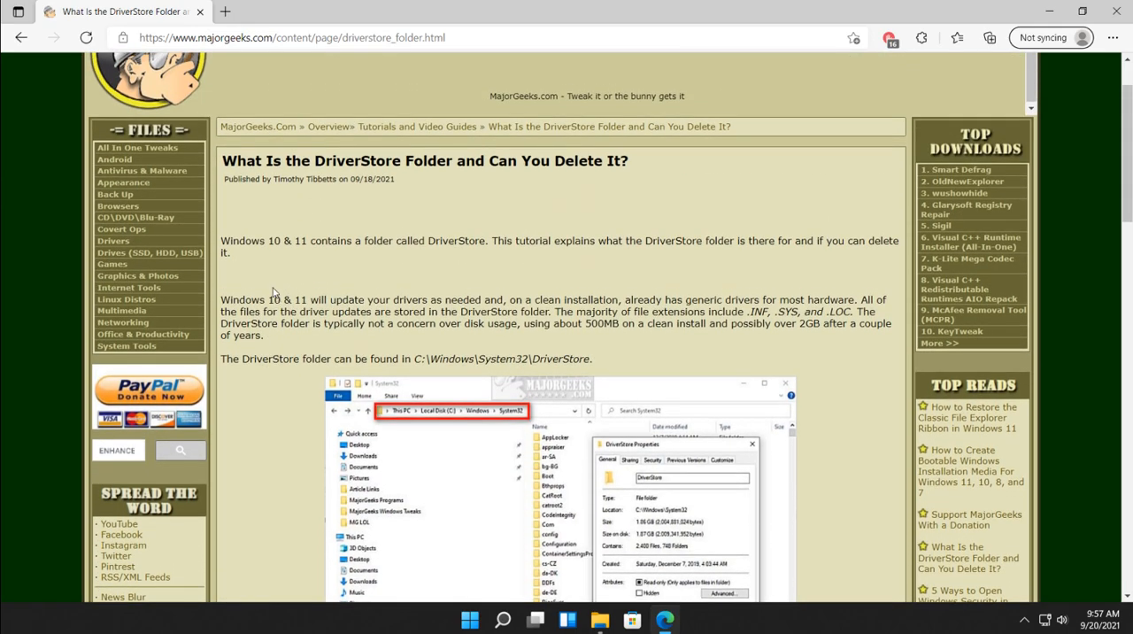
{"action": "mouse_move", "coordinate": [326, 255]}
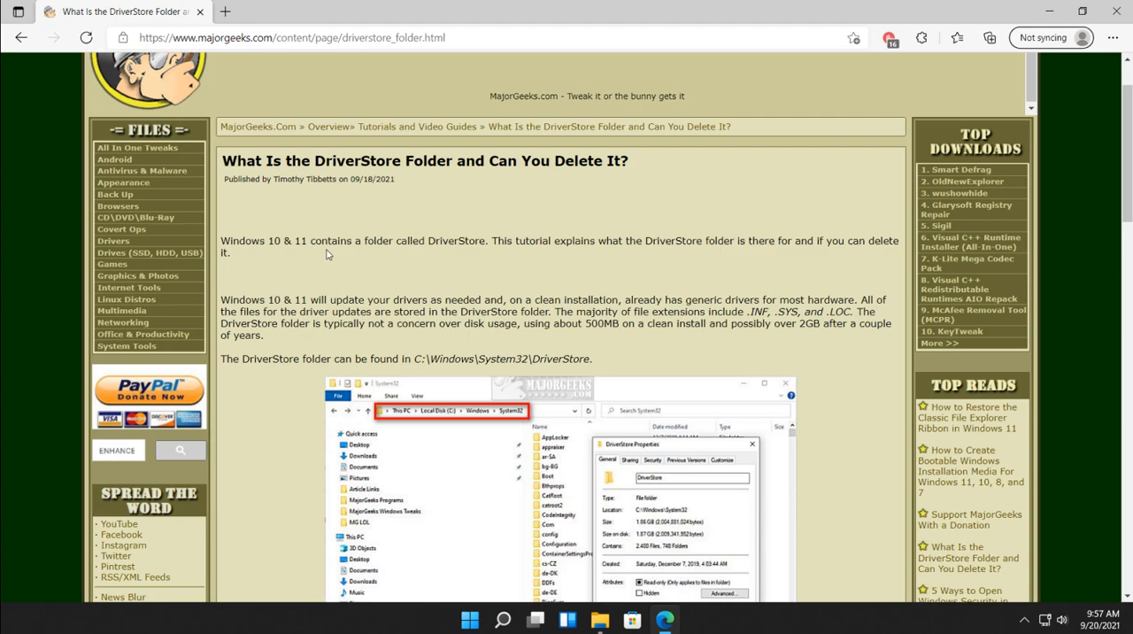